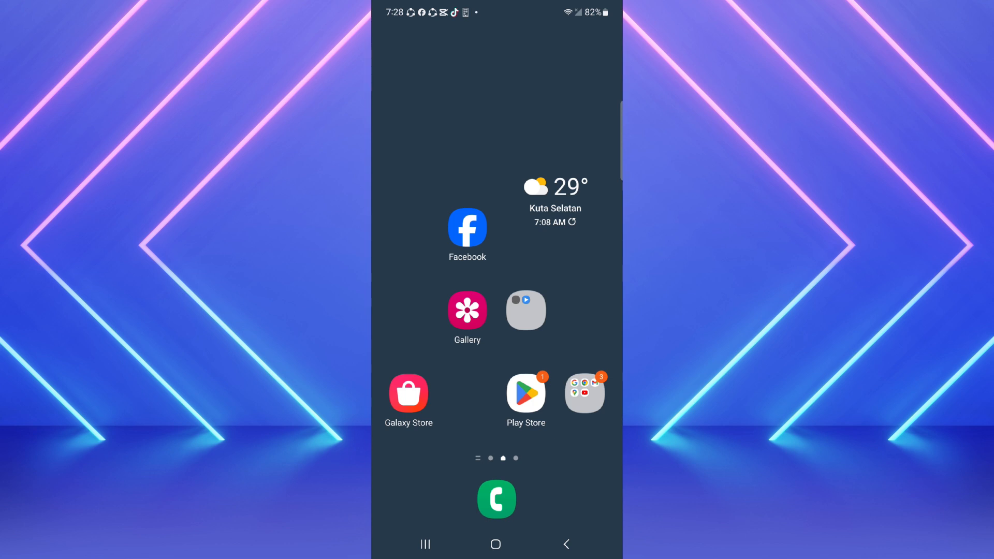
# Launch Gmail from the Google apps folder on the home screen
pyautogui.click(584, 392)
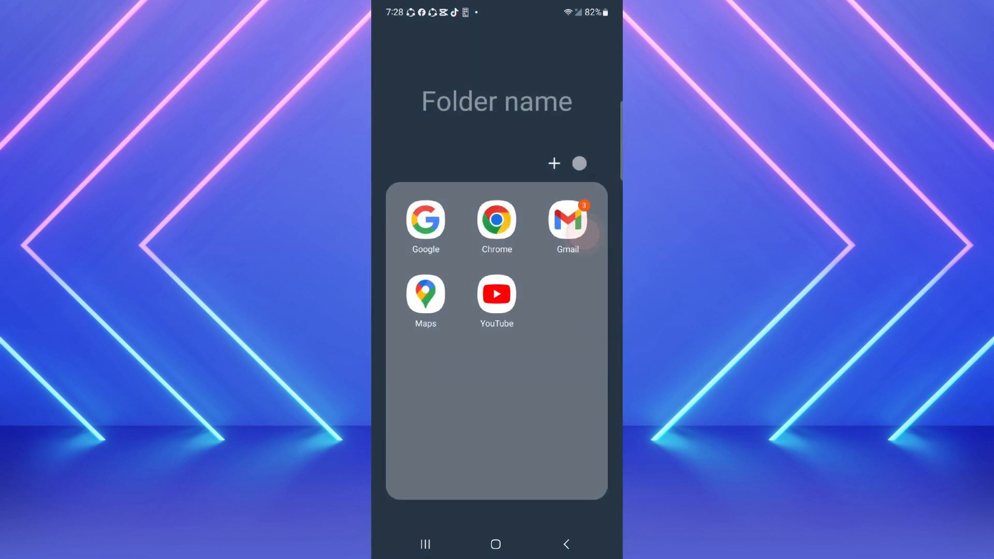
pyautogui.click(567, 222)
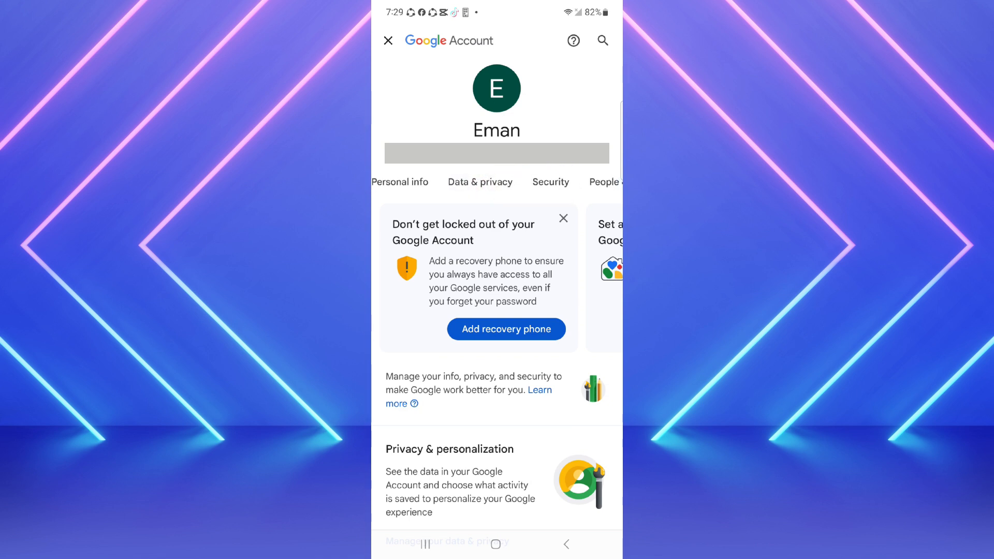
# Go to Data & privacy, scroll to More options, and pick Delete your Google Account
pyautogui.click(480, 182)
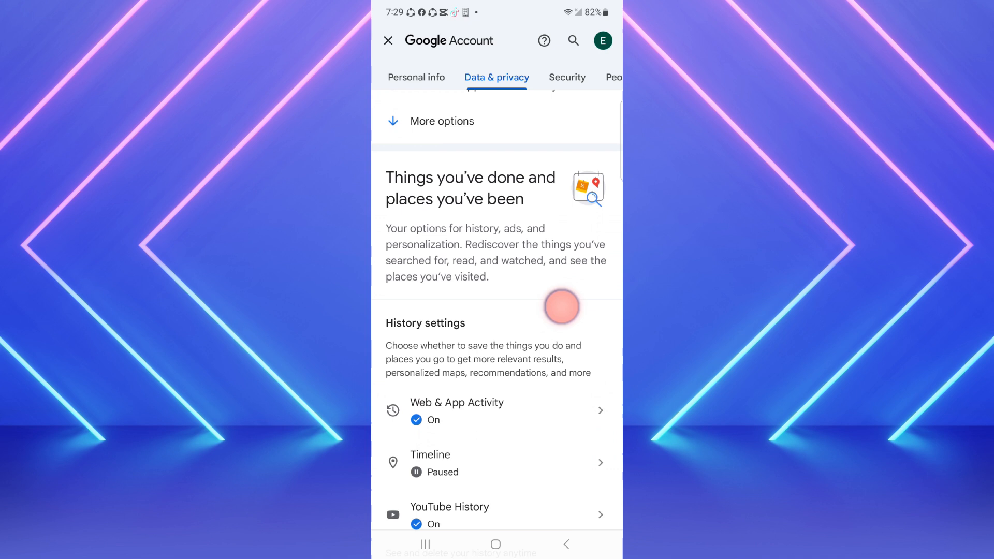
pyautogui.scroll(-3)
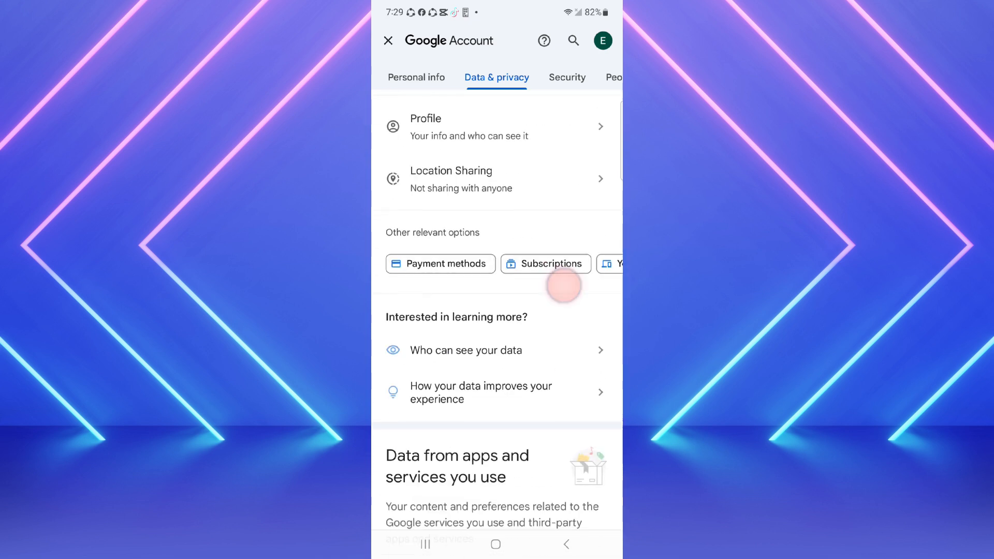
pyautogui.scroll(-3)
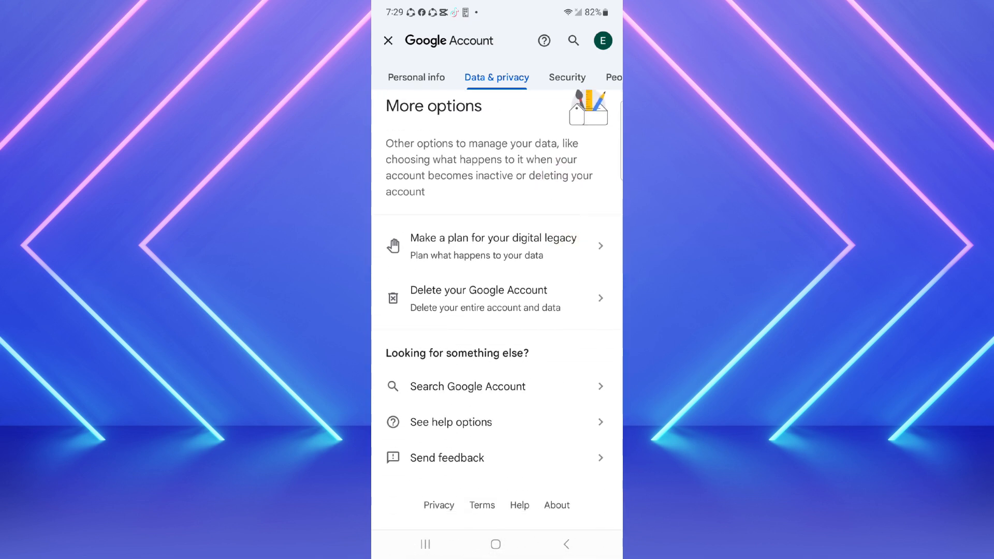
pyautogui.click(572, 302)
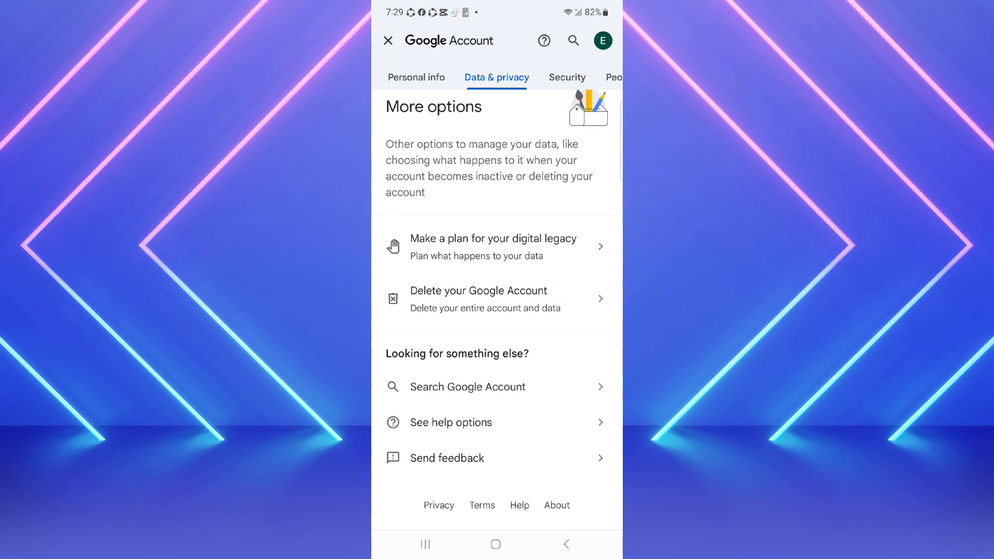
# Tick both deletion acknowledgements: responsibility for pending charges and permanent deletion of account data
pyautogui.click(478, 298)
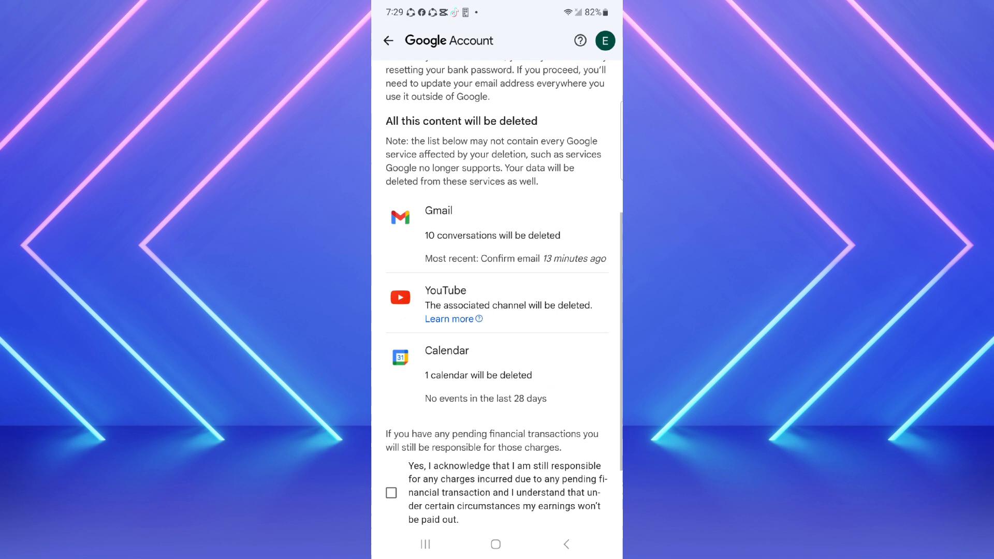
pyautogui.scroll(-3)
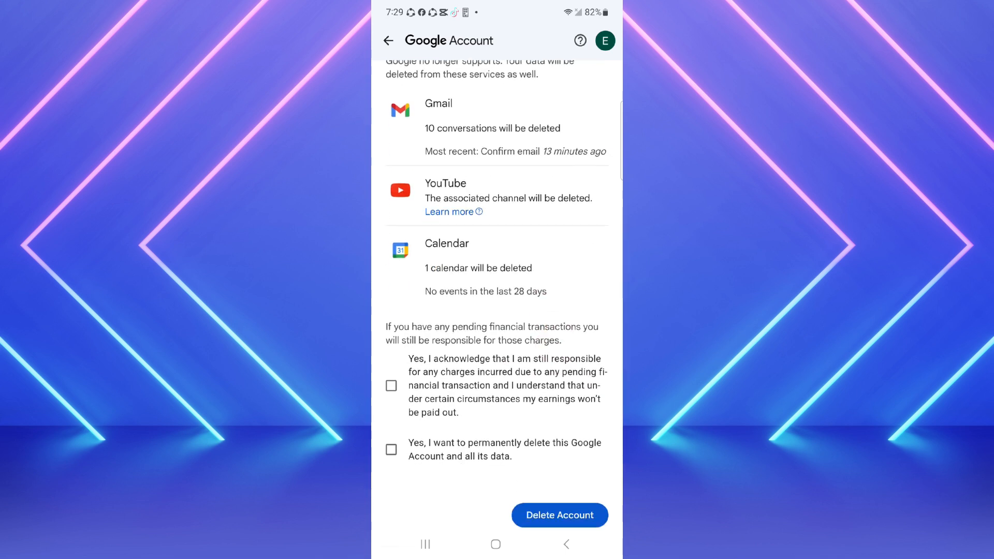
pyautogui.click(391, 387)
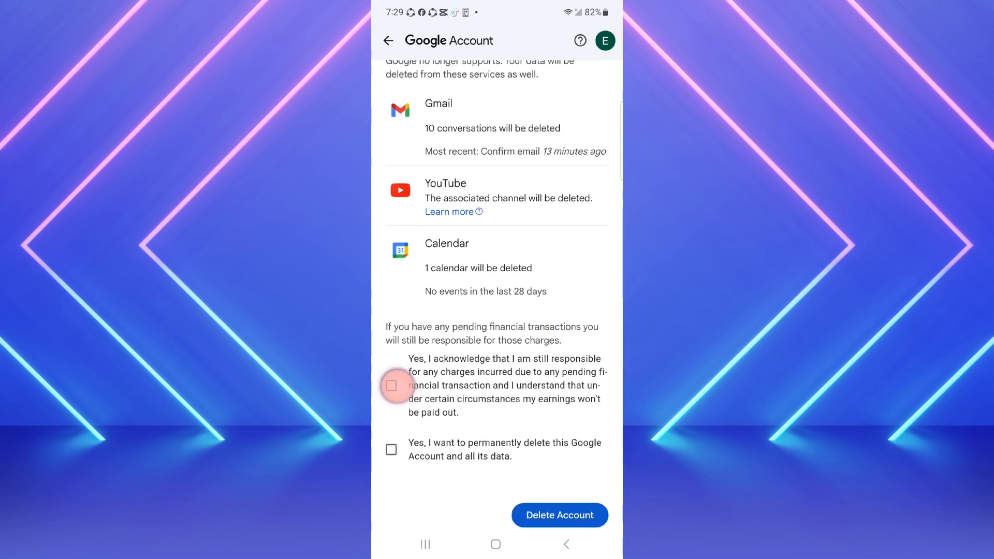
pyautogui.click(391, 385)
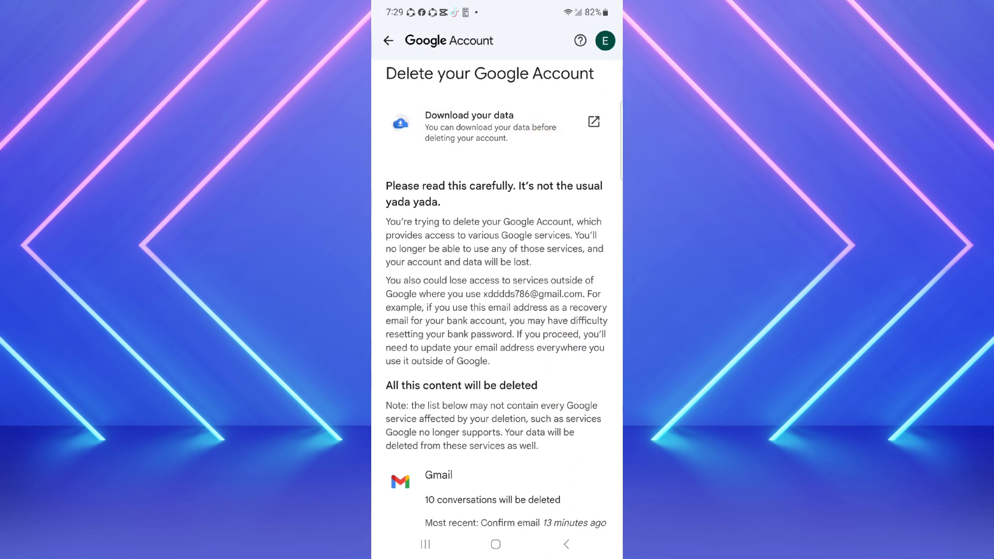
pyautogui.scroll(-3)
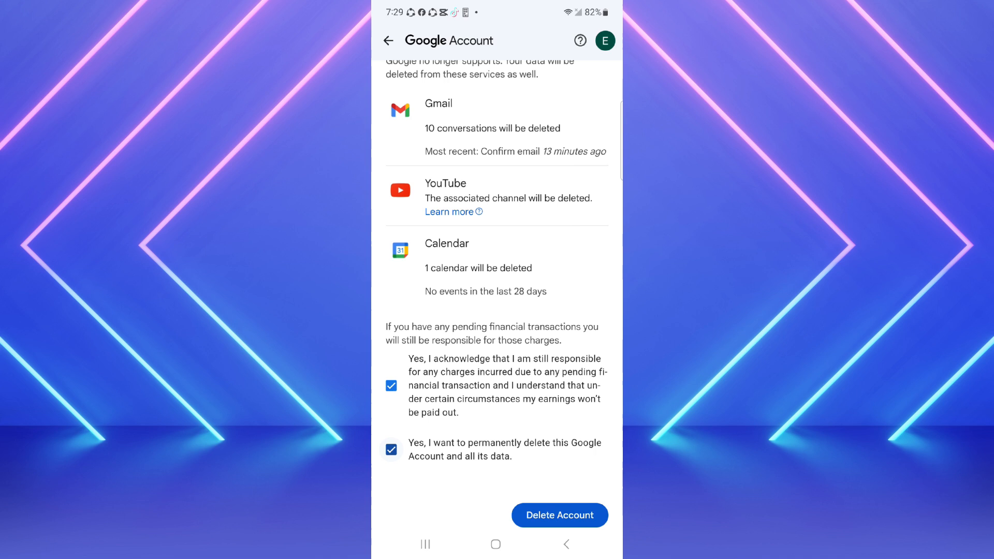